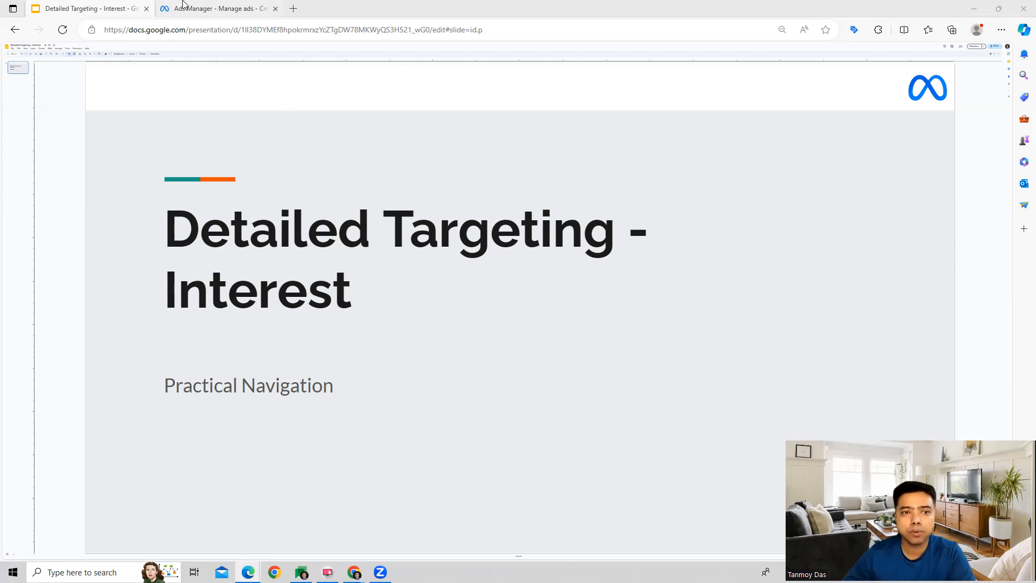
# Switch from the Google Slides title slide to the ad set's audience settings in Ads Manager.
pyautogui.click(216, 8)
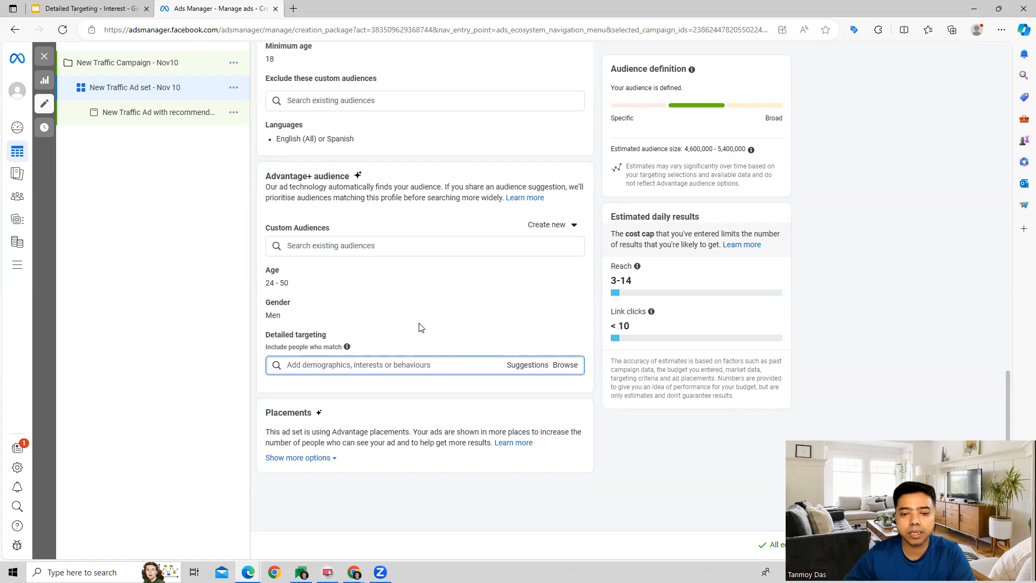
pyautogui.moveTo(484, 380)
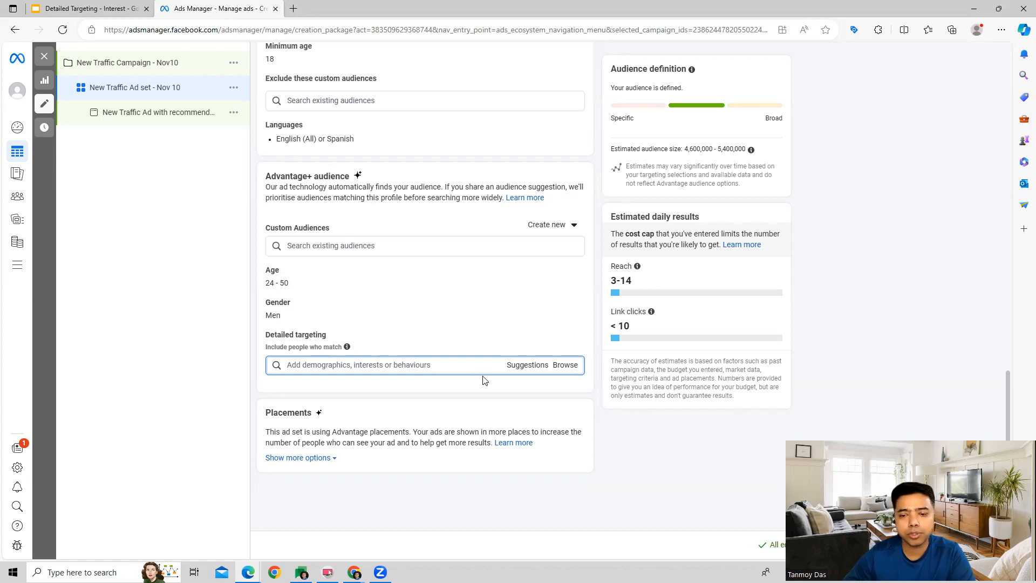
# Browse detailed targeting and expand the Interests category to view its subcategories.
pyautogui.click(566, 365)
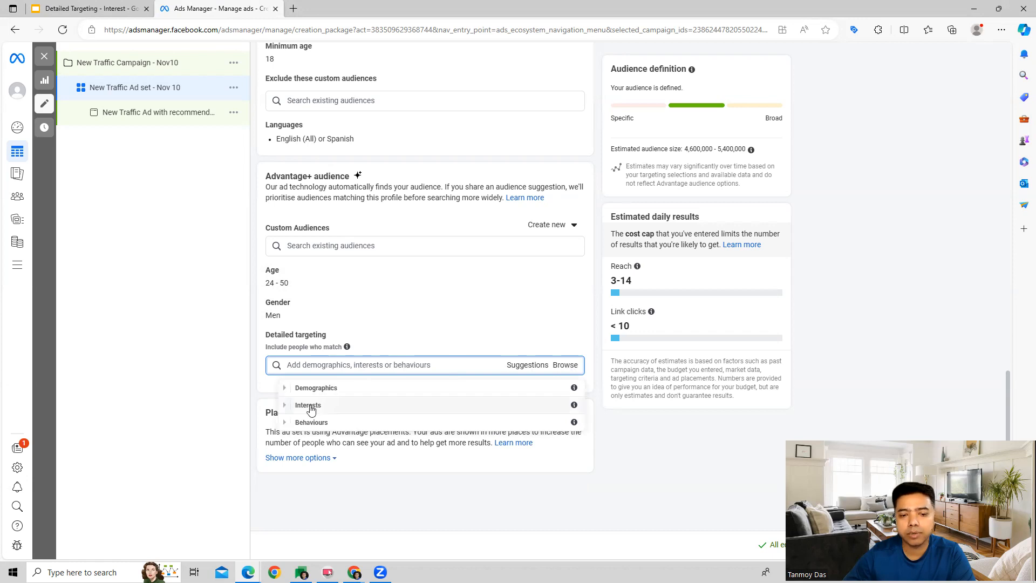
pyautogui.click(308, 406)
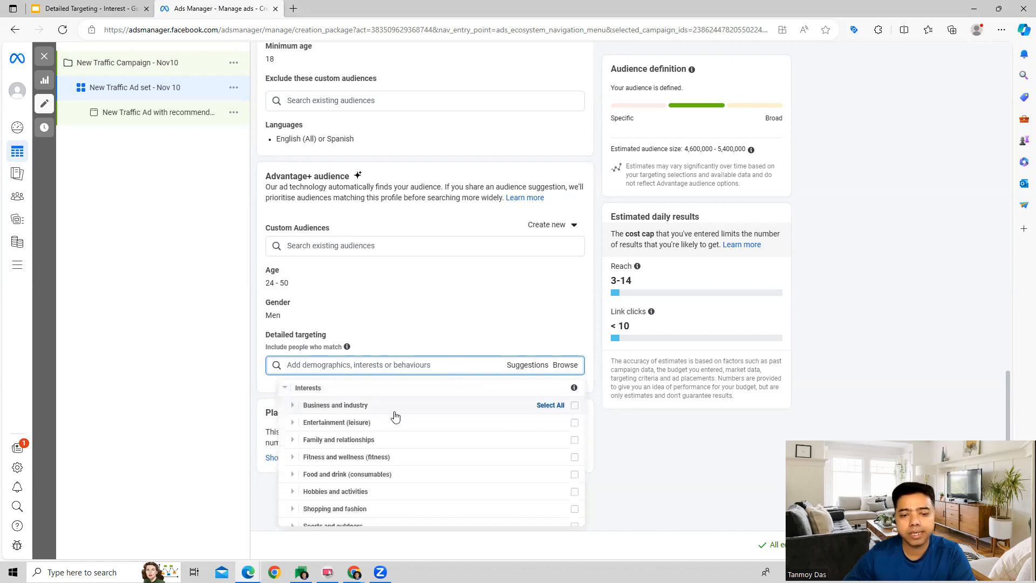
pyautogui.scroll(-3)
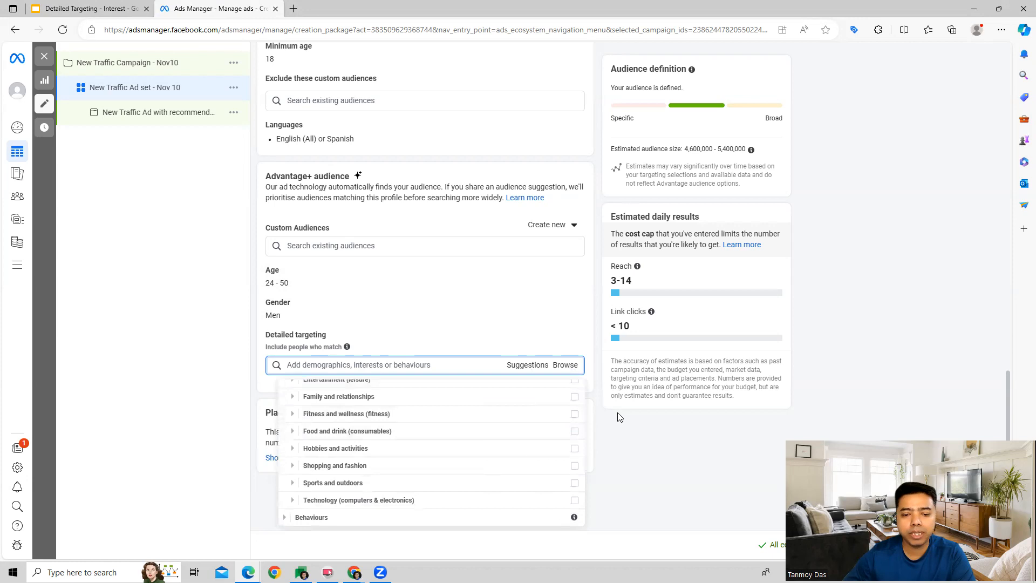
pyautogui.moveTo(423, 449)
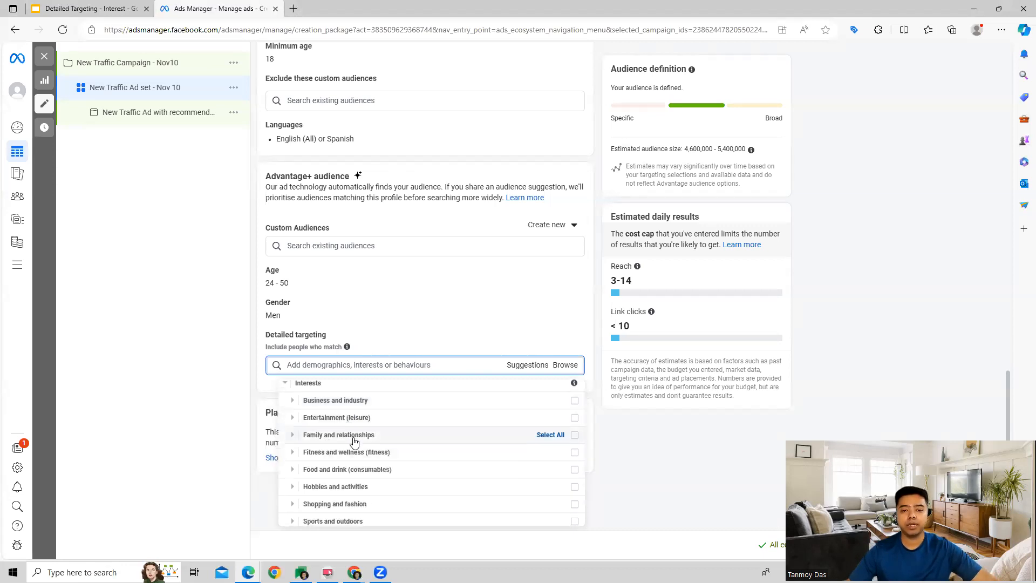
pyautogui.moveTo(295, 407)
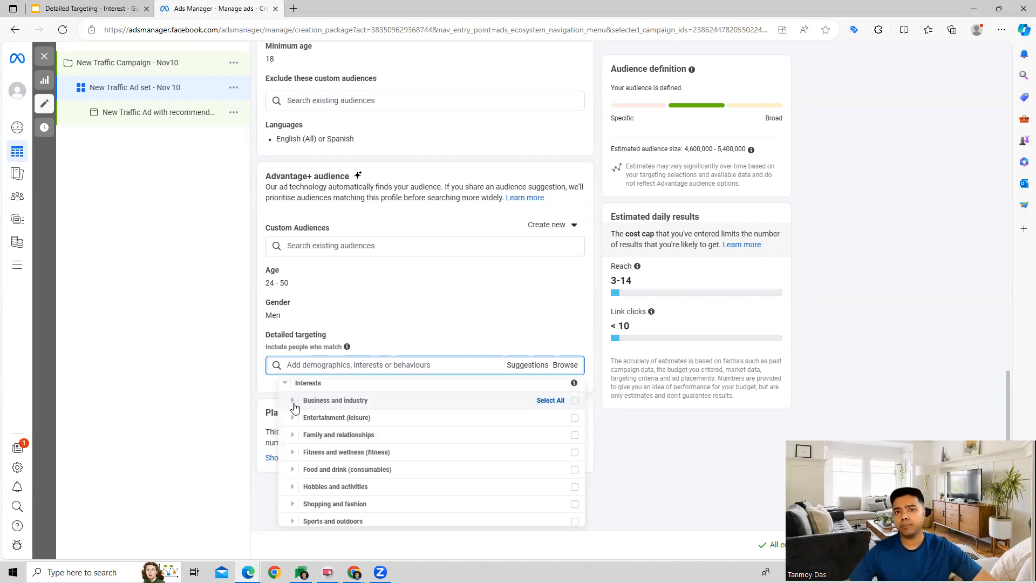
# Expand Business and industry to reveal Higher education (education).
pyautogui.click(292, 400)
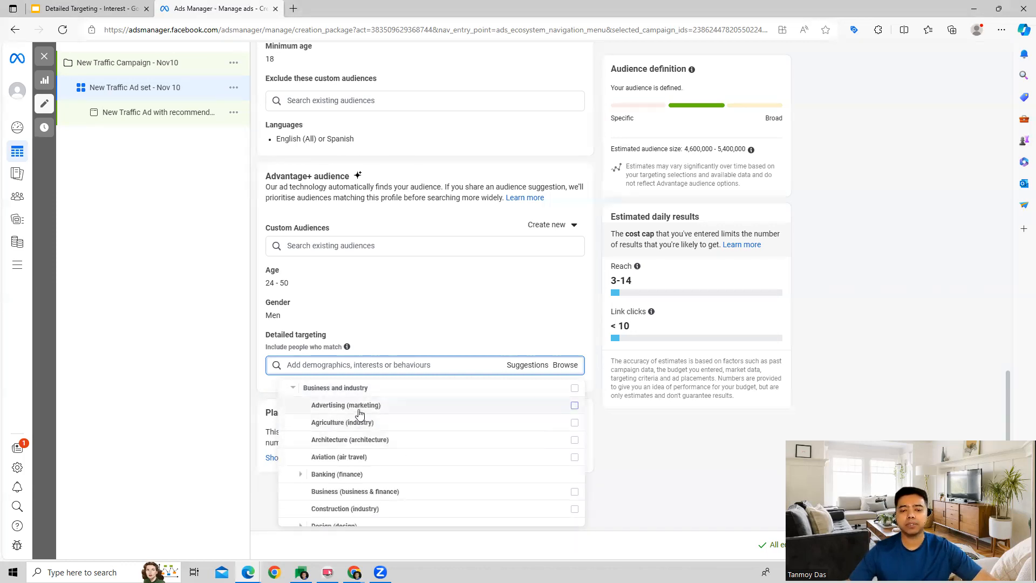
pyautogui.moveTo(404, 412)
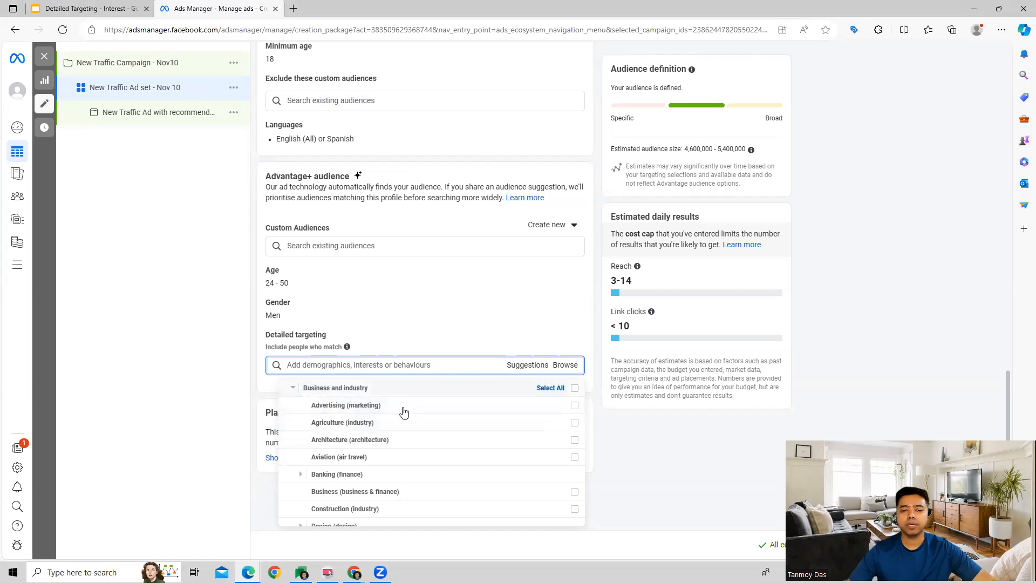
pyautogui.moveTo(340, 423)
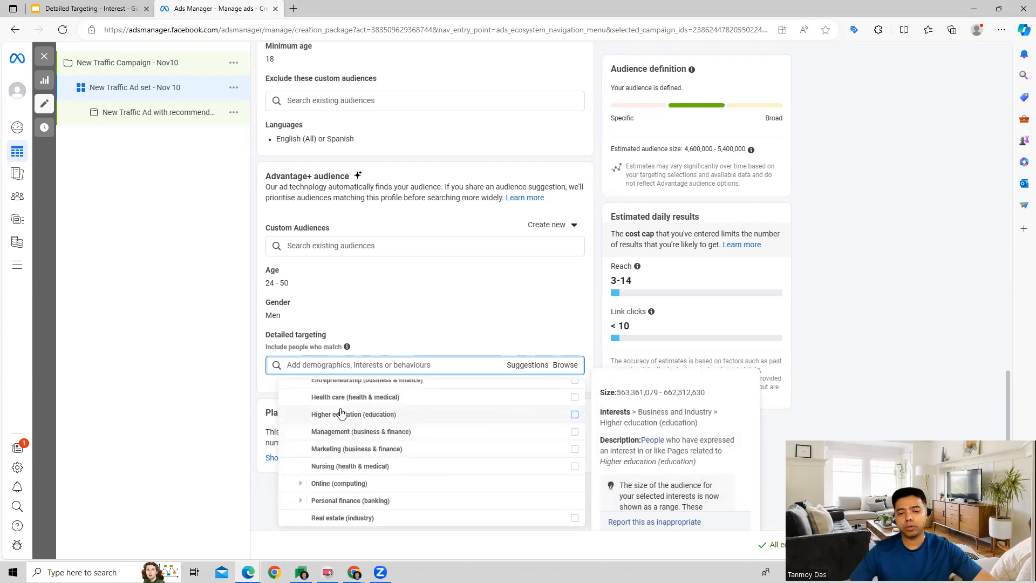
pyautogui.moveTo(355, 396)
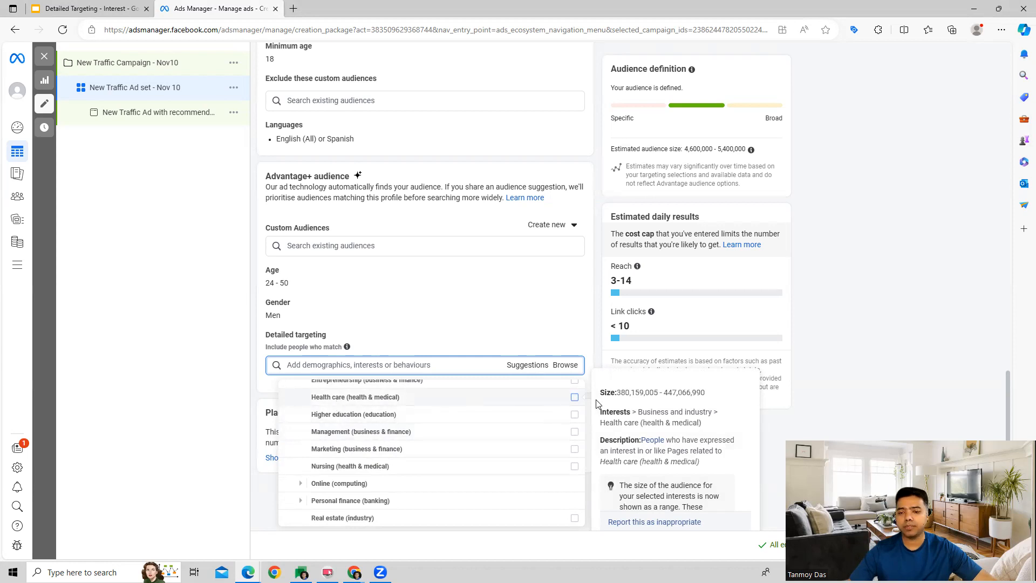
pyautogui.doubleClick(661, 392)
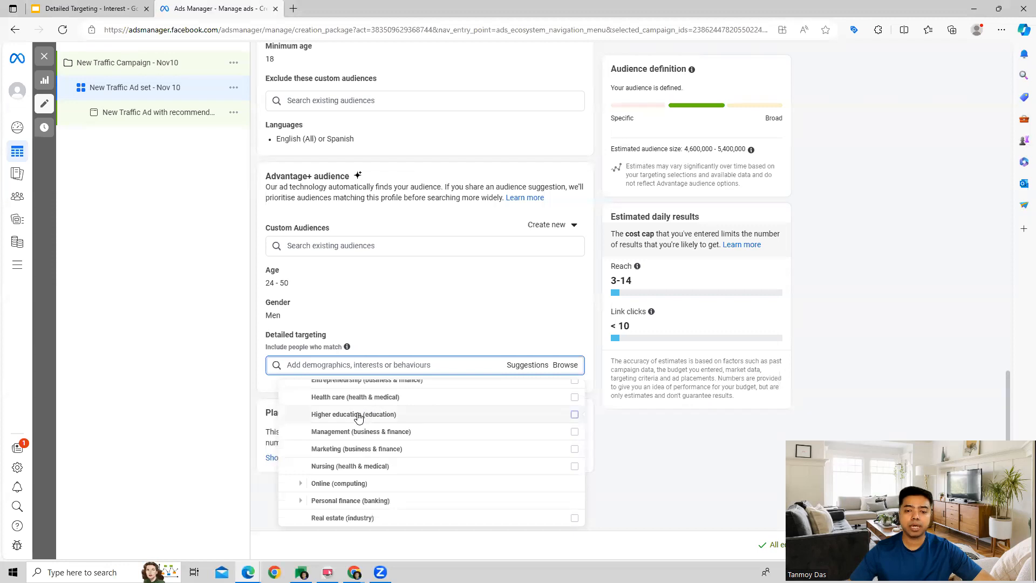
pyautogui.moveTo(328, 421)
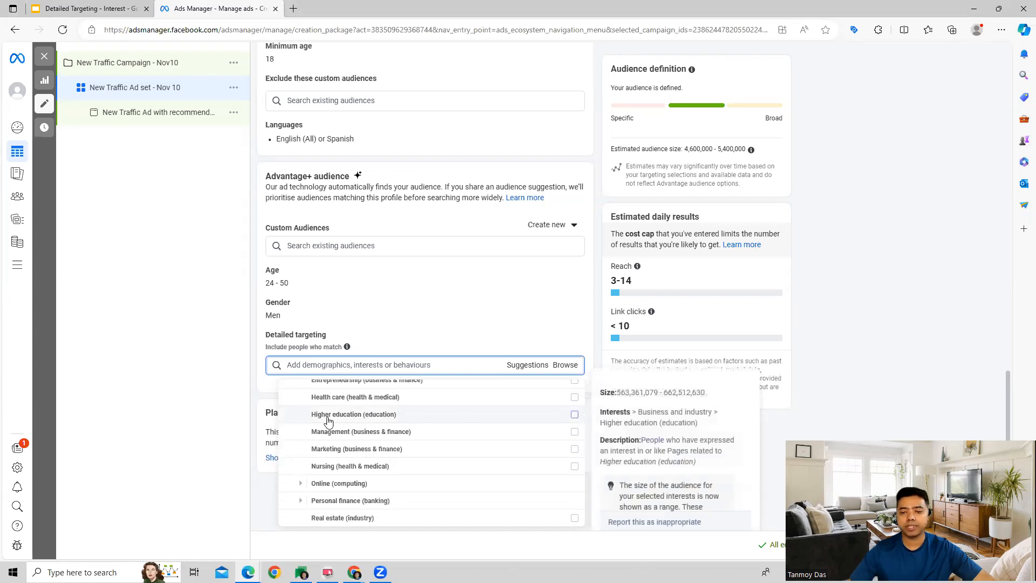
pyautogui.moveTo(335, 420)
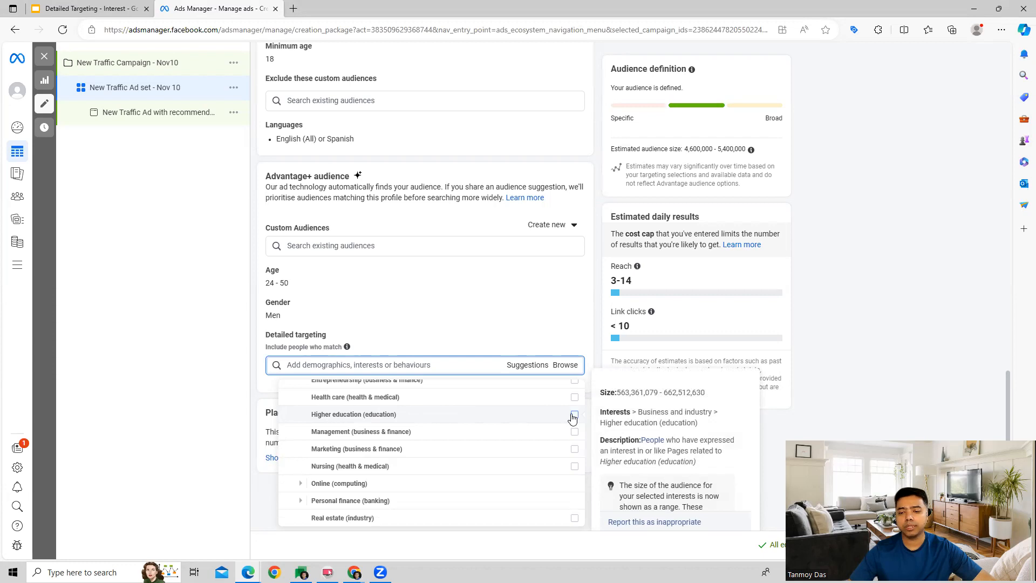
# Tick Higher education (education) as a detailed targeting interest.
pyautogui.click(574, 415)
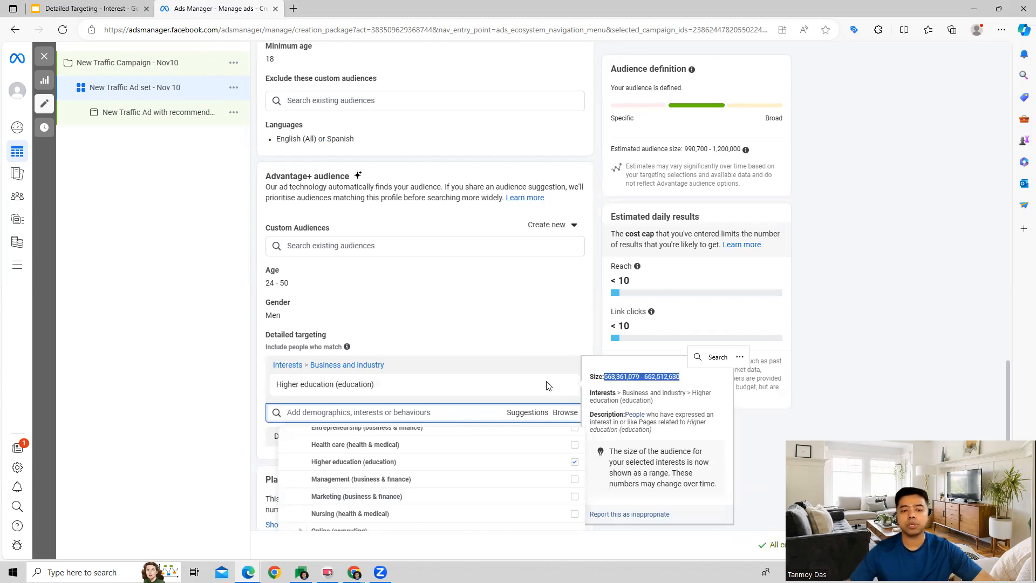
pyautogui.moveTo(258, 425)
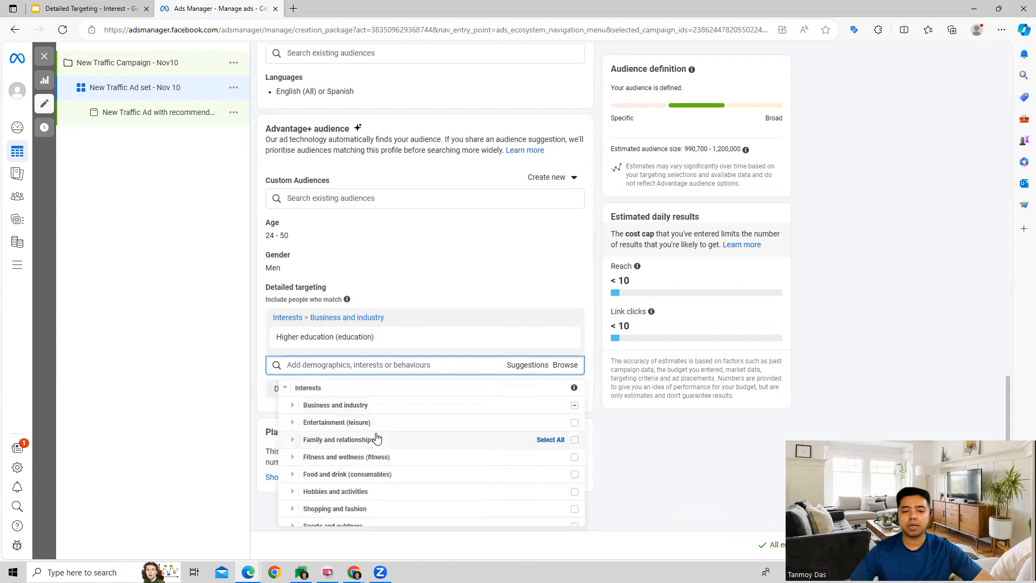
# Under Clothing (apparel), add Children's, Men's and Women's clothing interests.
pyautogui.scroll(-3)
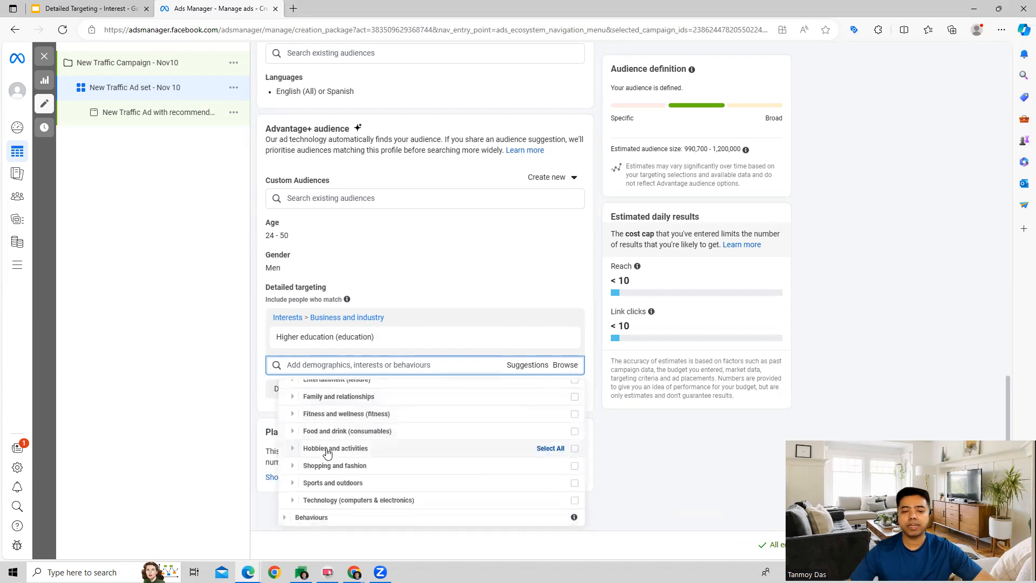
pyautogui.moveTo(322, 466)
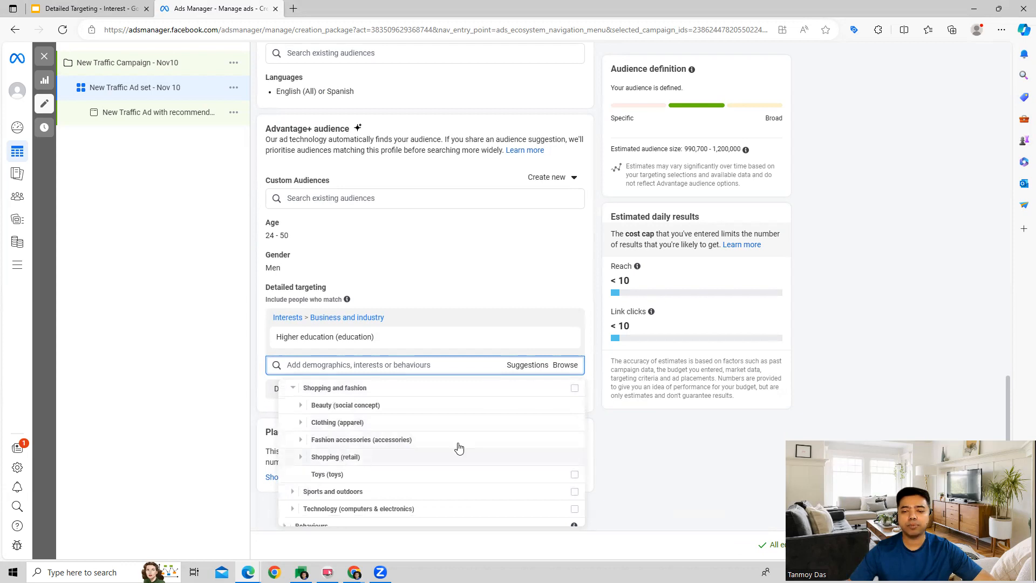
pyautogui.moveTo(353, 424)
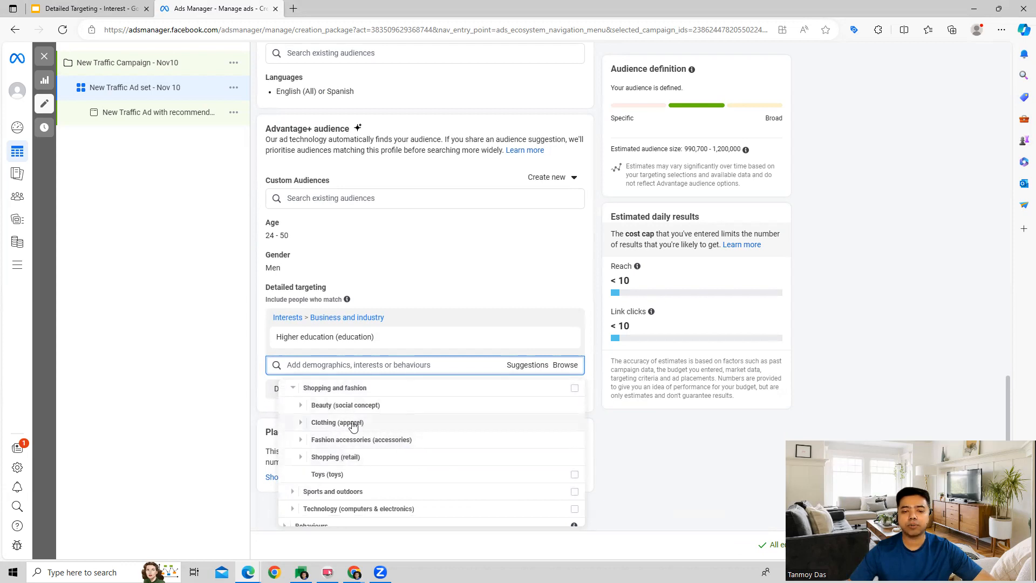
pyautogui.click(300, 423)
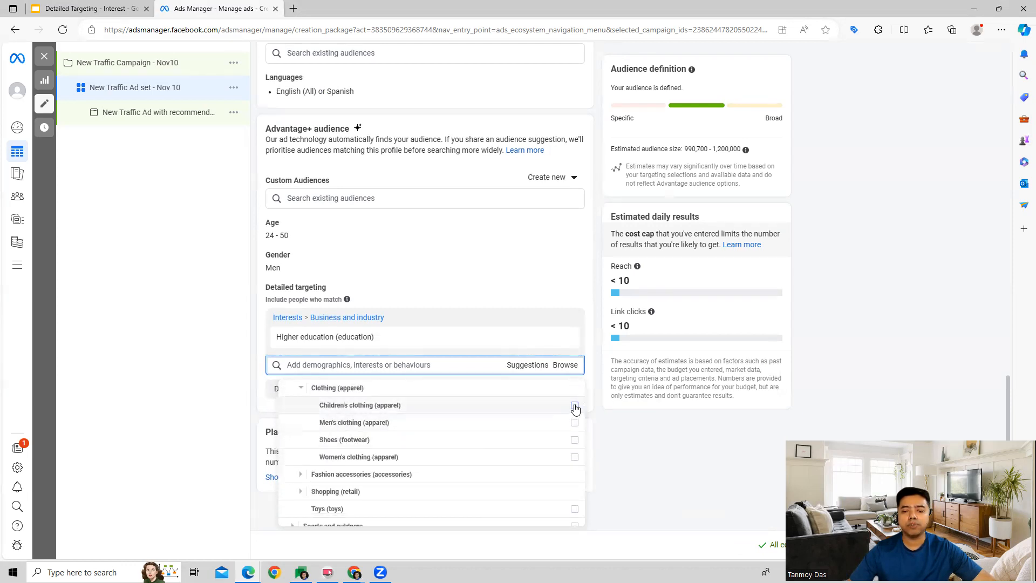
pyautogui.click(574, 407)
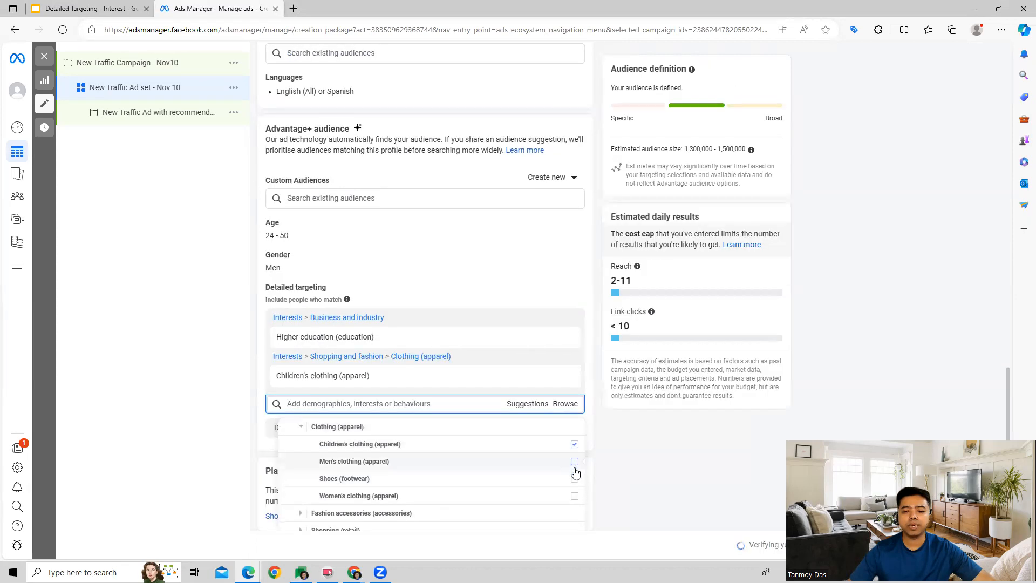
pyautogui.click(574, 462)
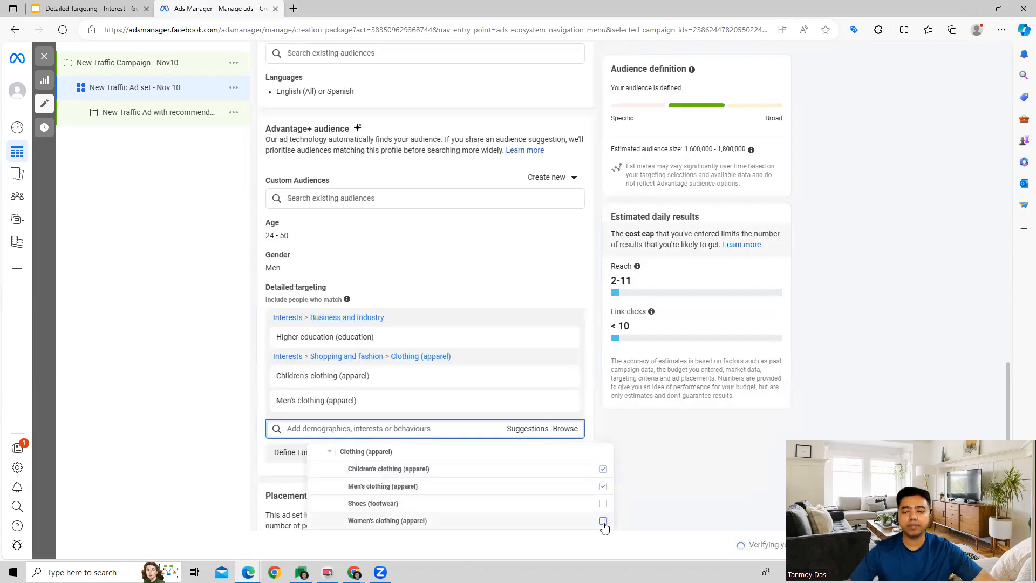
pyautogui.click(603, 521)
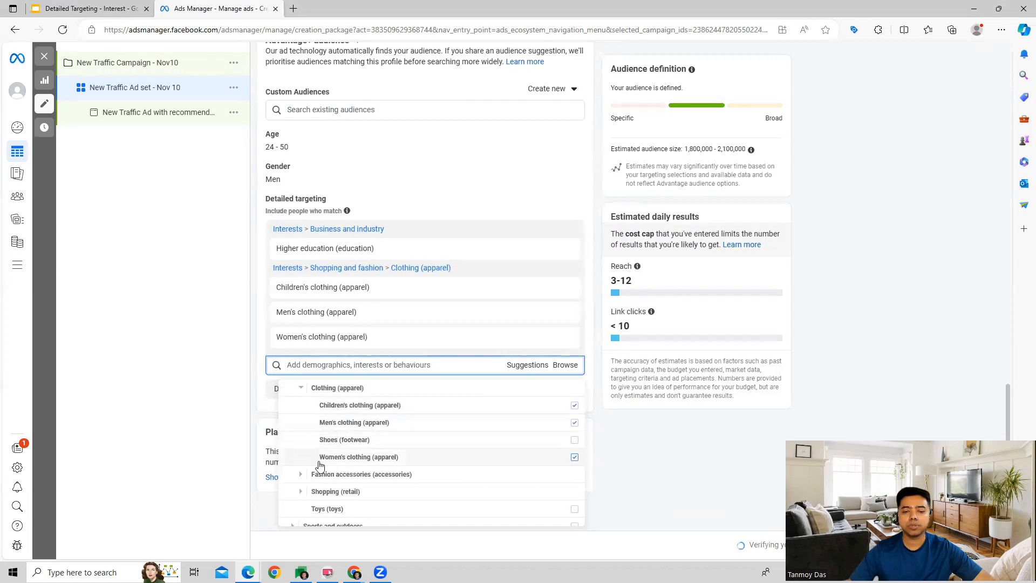
pyautogui.scroll(-3)
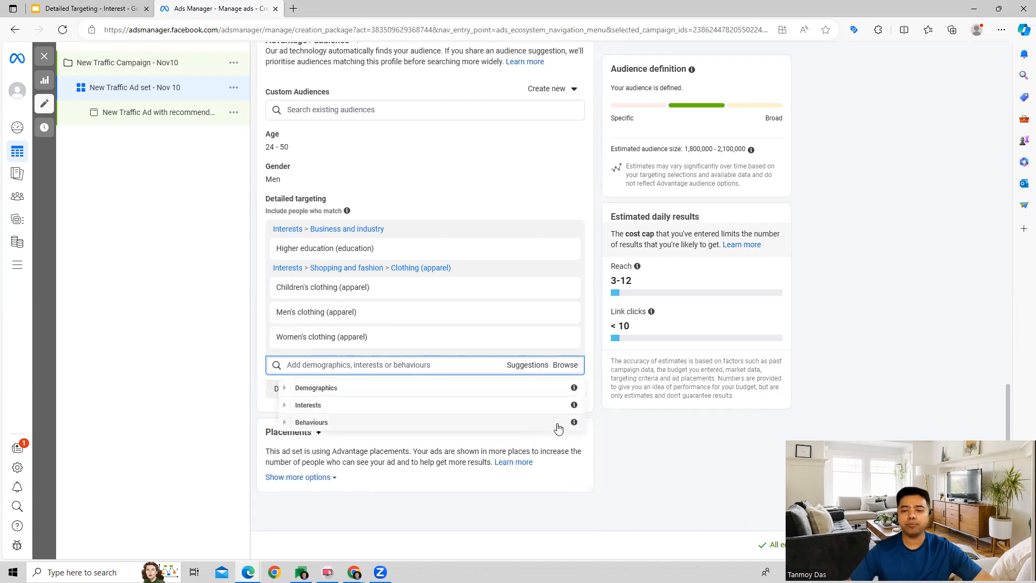
pyautogui.moveTo(574, 405)
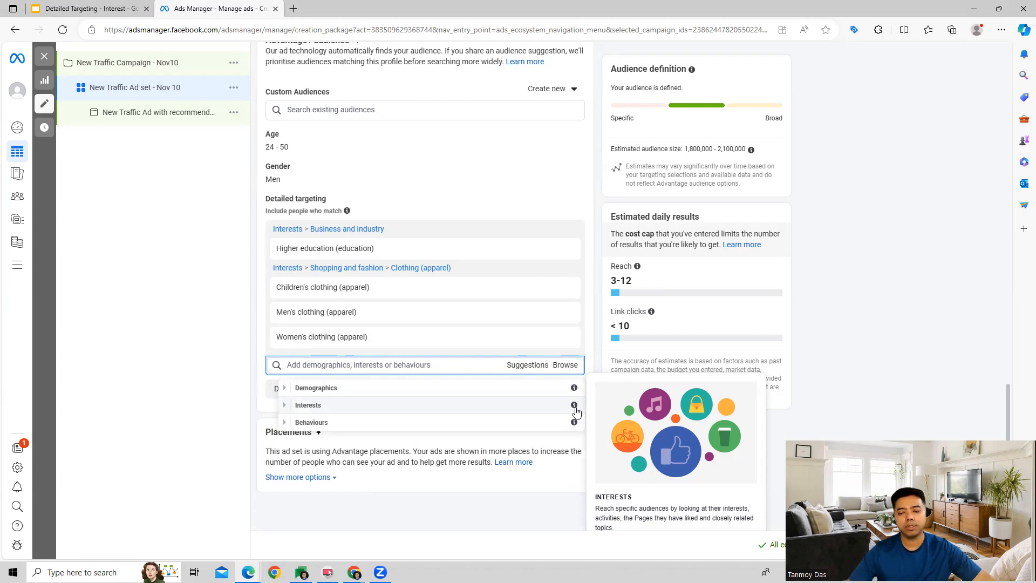
pyautogui.scroll(-3)
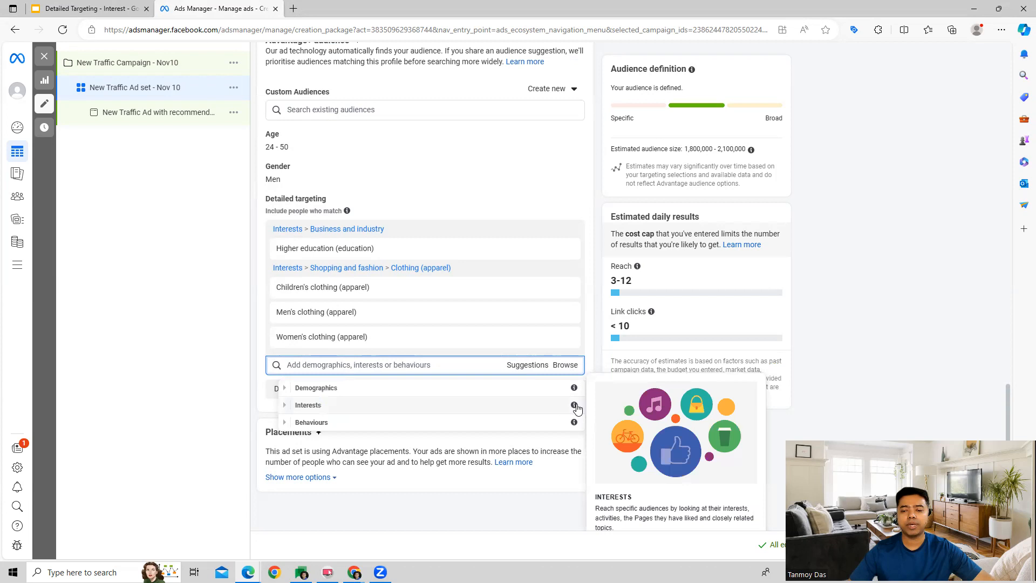
pyautogui.scroll(-3)
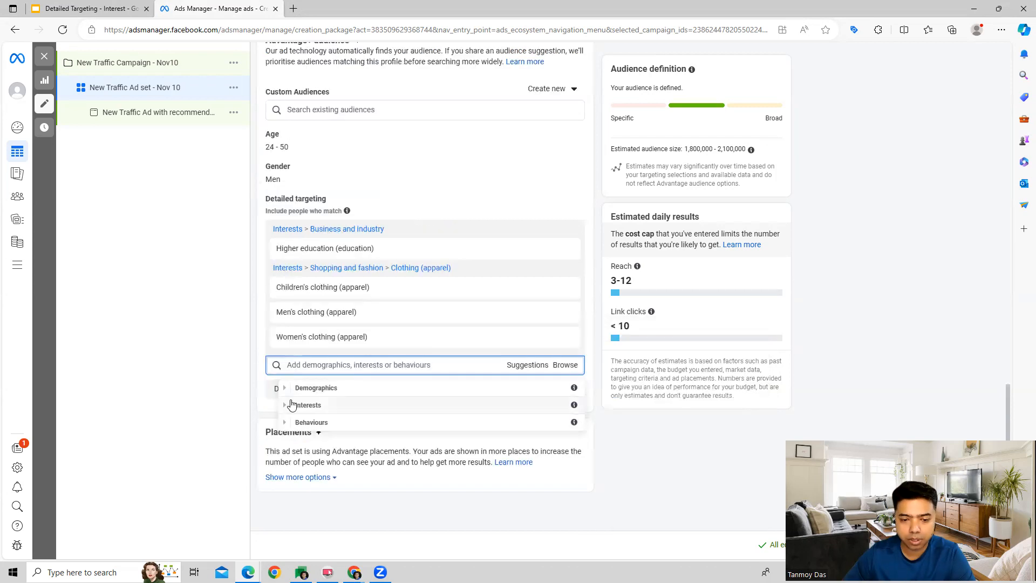
# Collapse and re-expand Interests in the Browse list, keeping the four chosen interests.
pyautogui.click(284, 405)
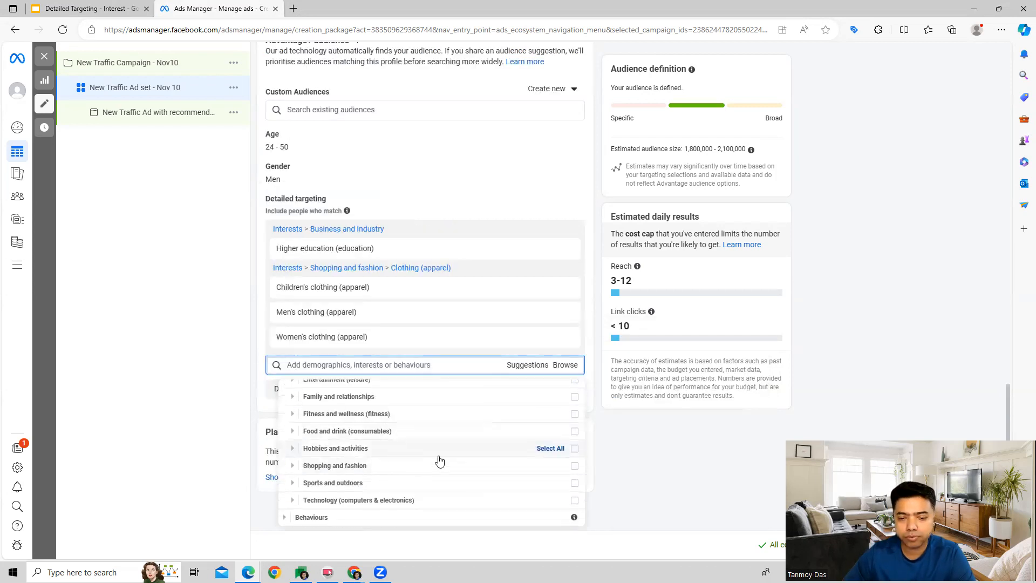
pyautogui.moveTo(500, 458)
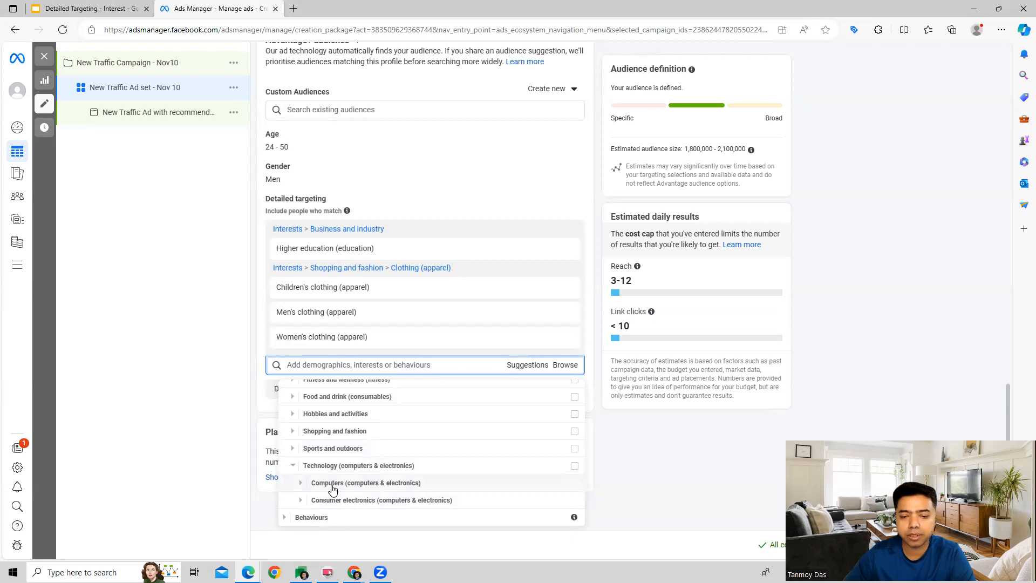
pyautogui.moveTo(357, 504)
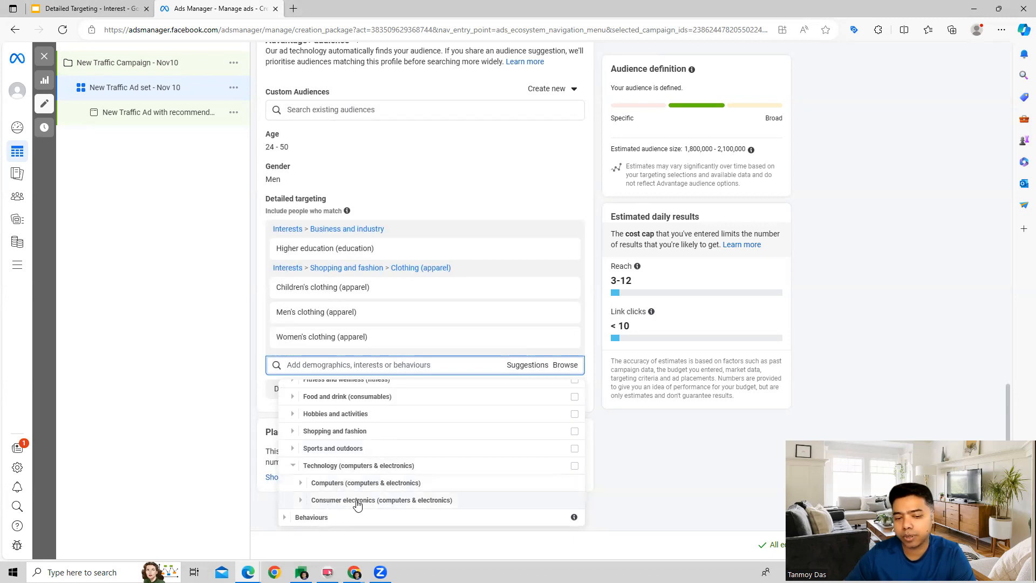
pyautogui.moveTo(326, 481)
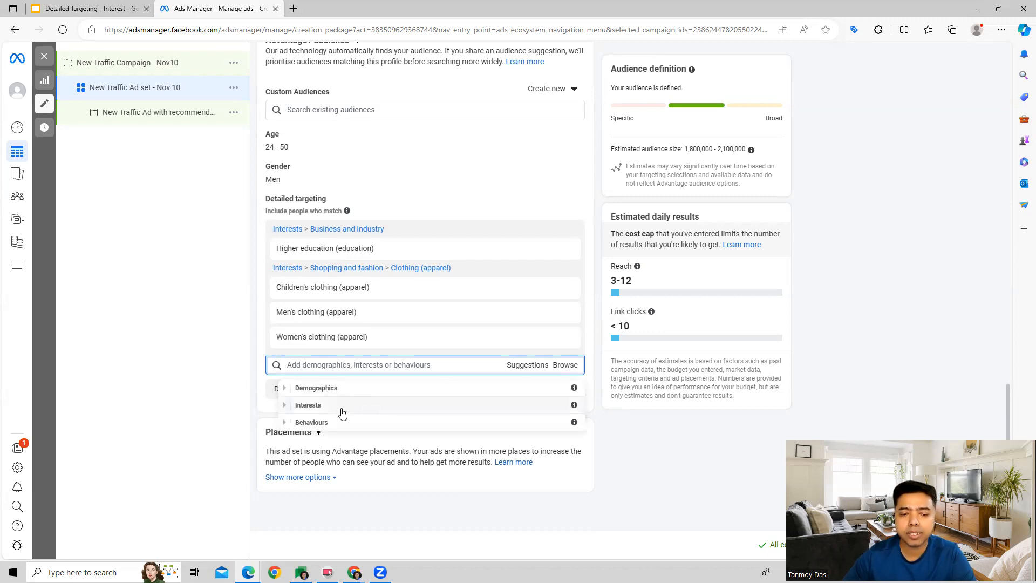
pyautogui.click(307, 405)
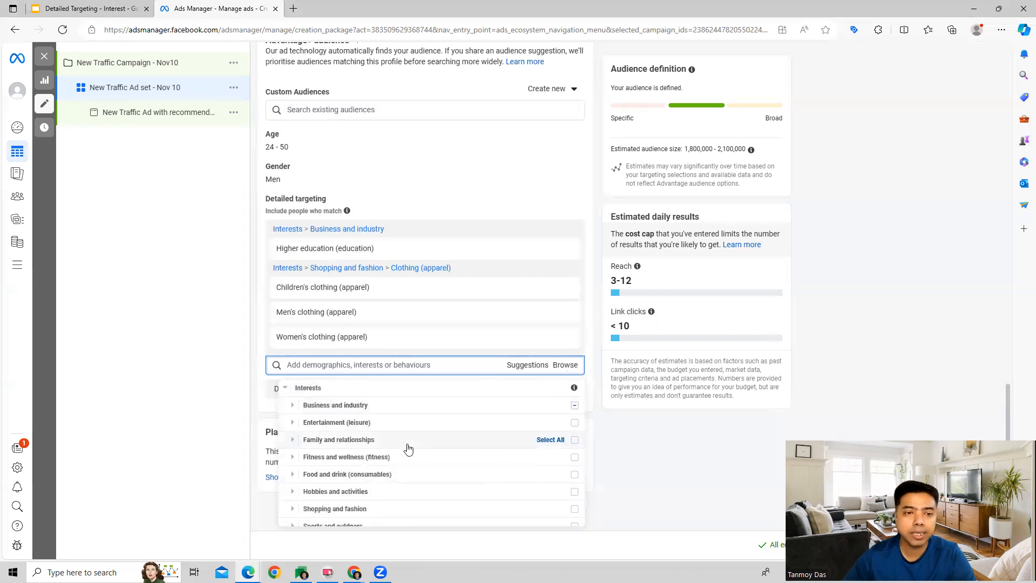